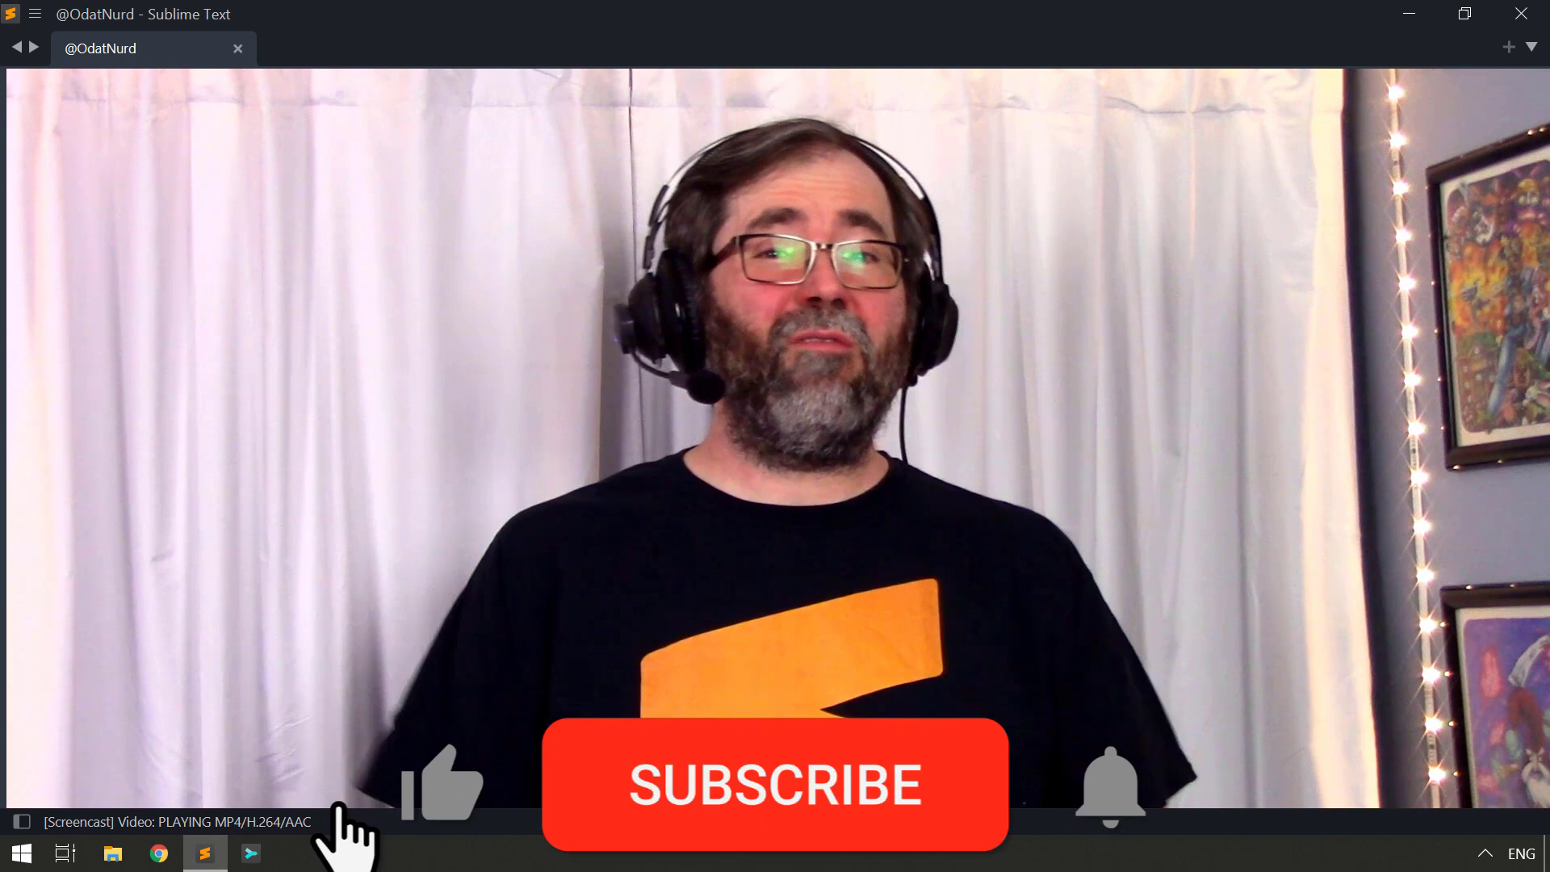
# Add an empty "selector": "" entry after the cmd line in Custom Python.sublime-build.
pyautogui.click(773, 785)
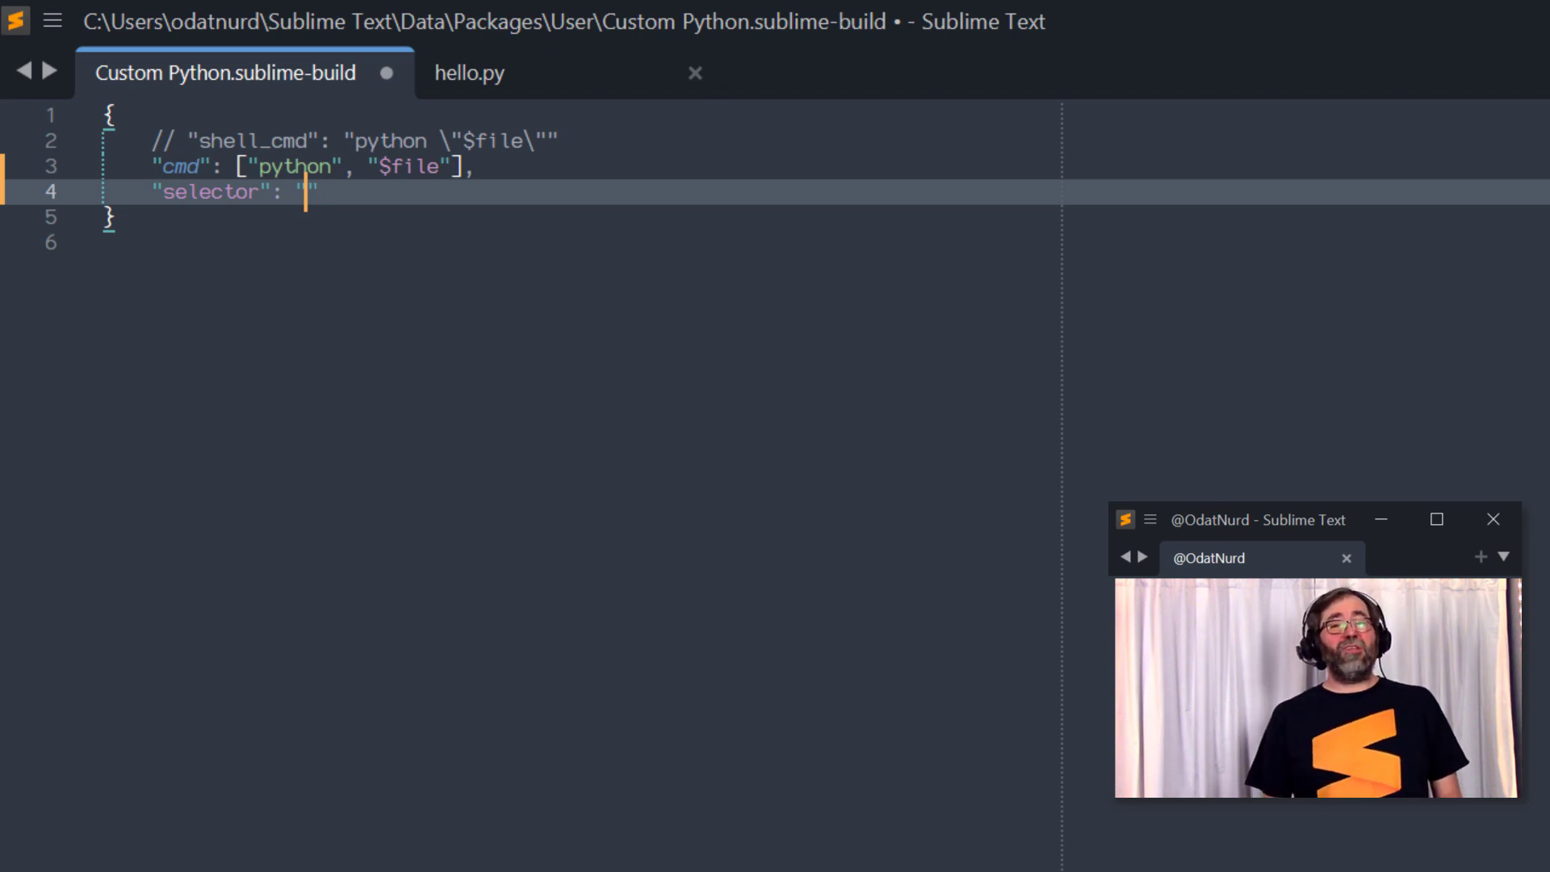
pyautogui.click(470, 73)
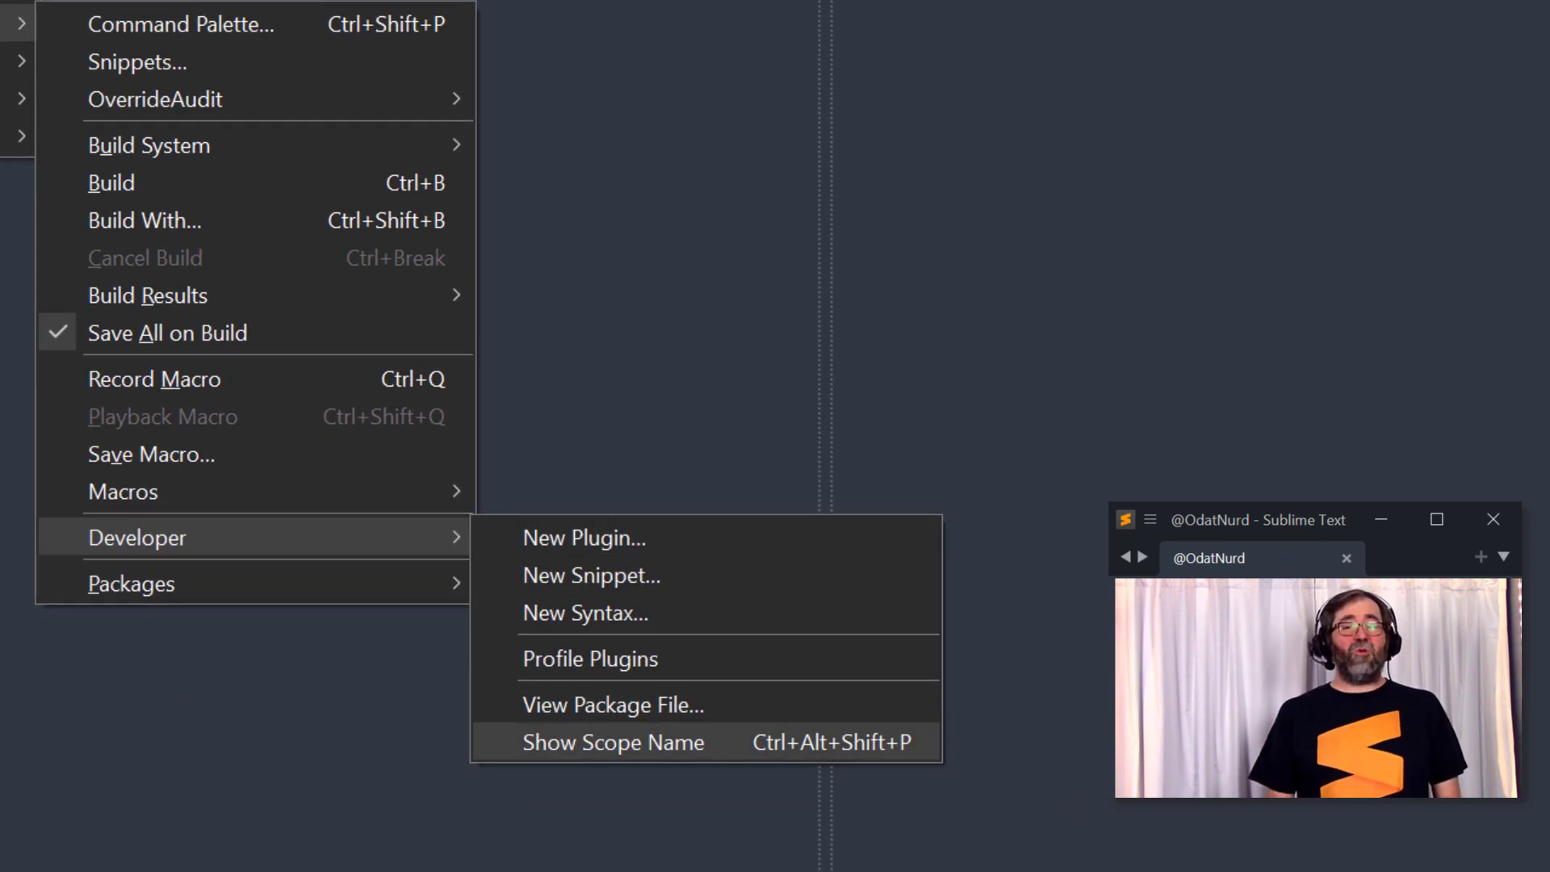
# Look up the file's scope with Show Scope Name and set the selector to source.python.
pyautogui.click(614, 743)
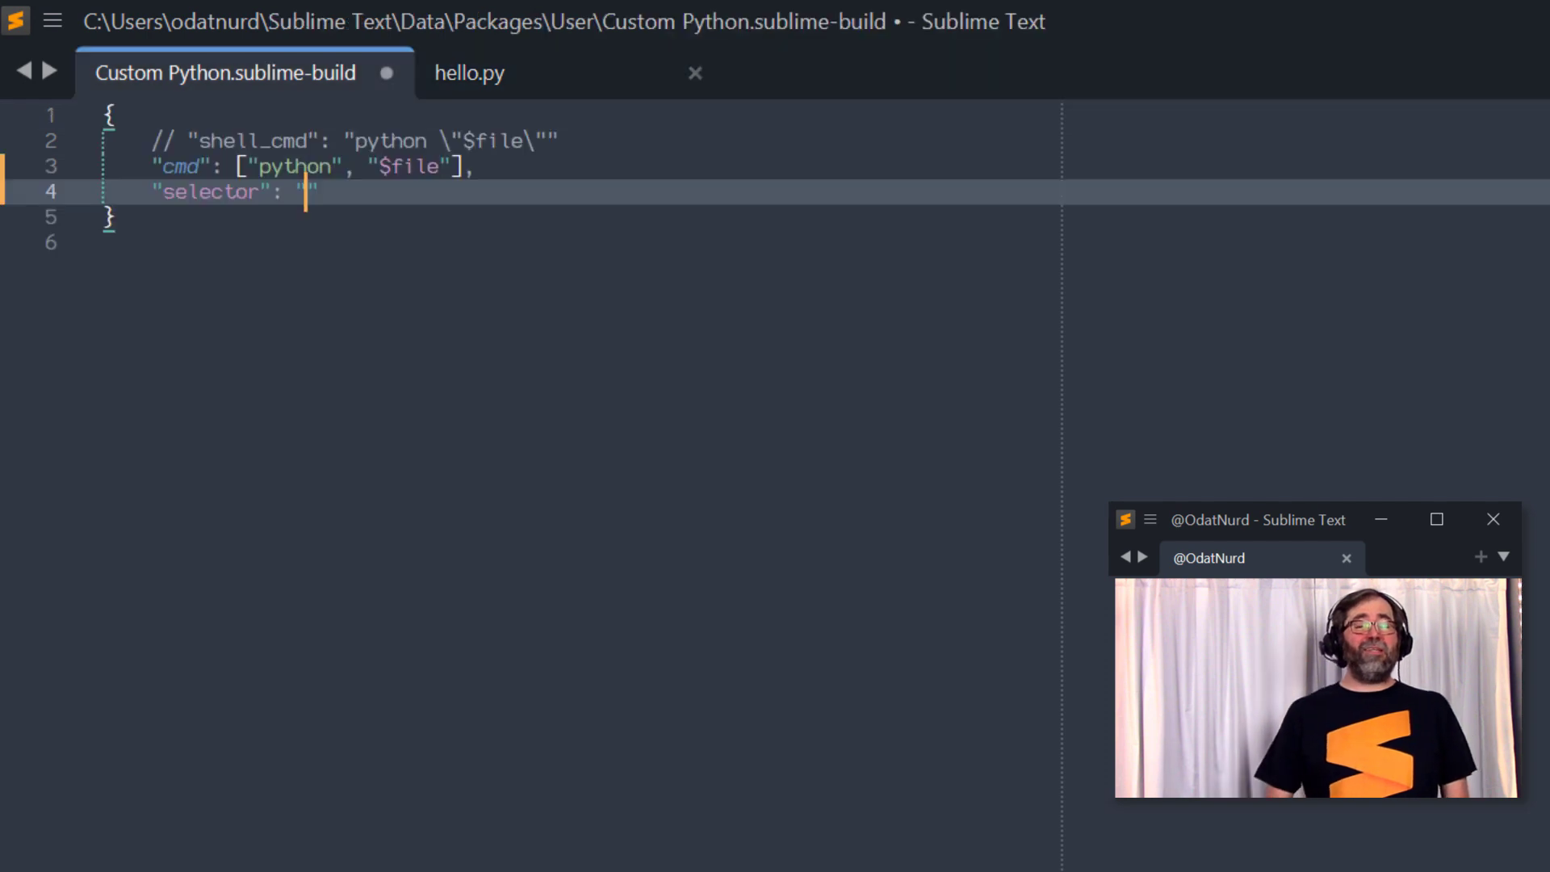
pyautogui.write('source.pyth')
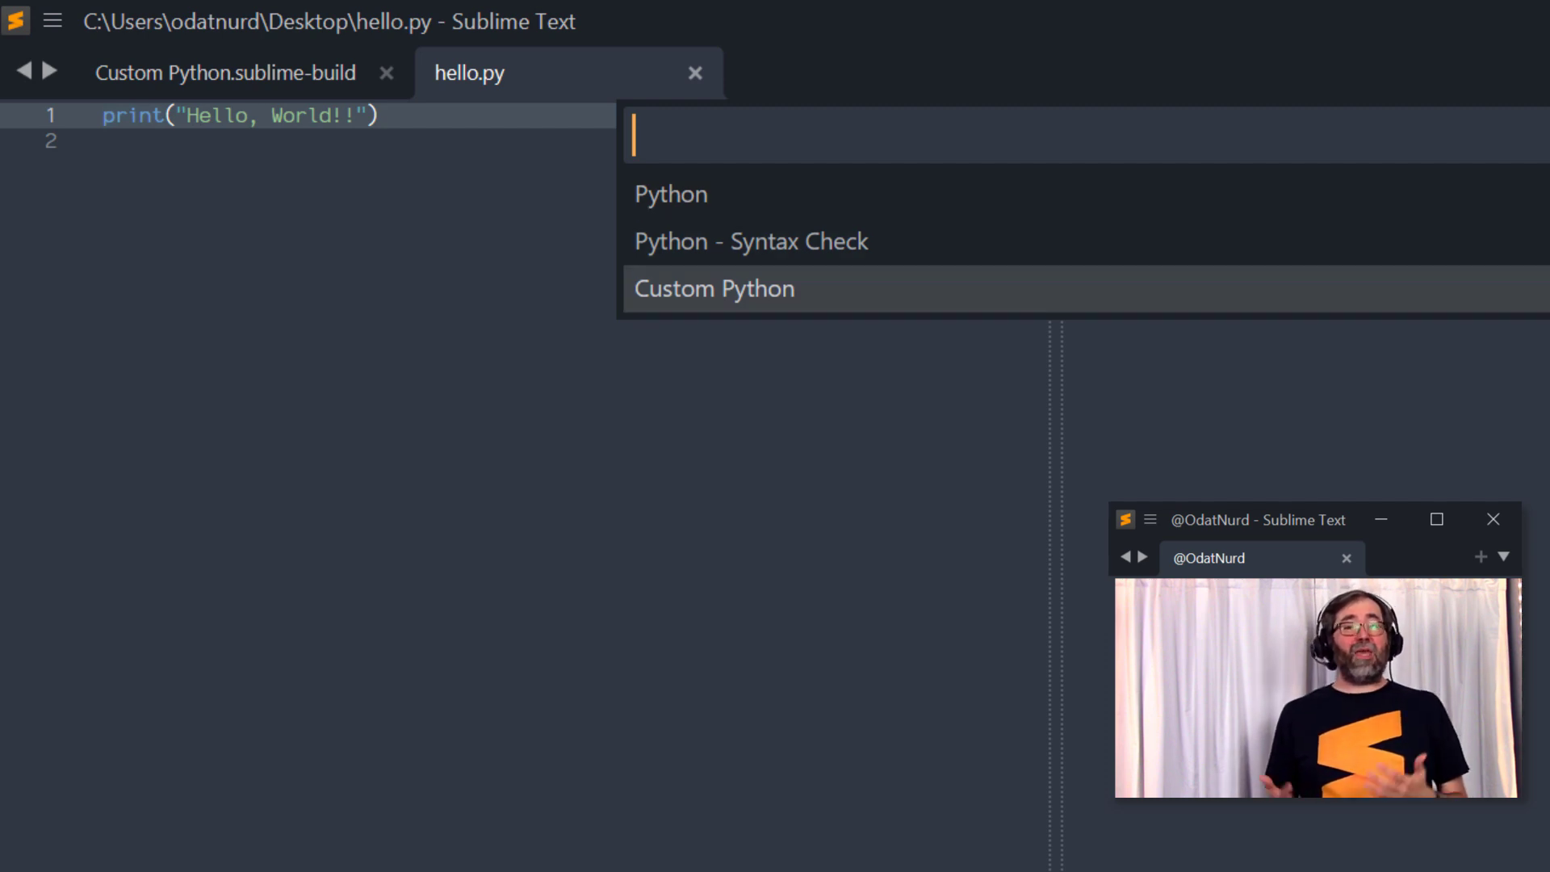
# Run hello.py with the Custom Python build, printing Hello, World!!
pyautogui.click(713, 288)
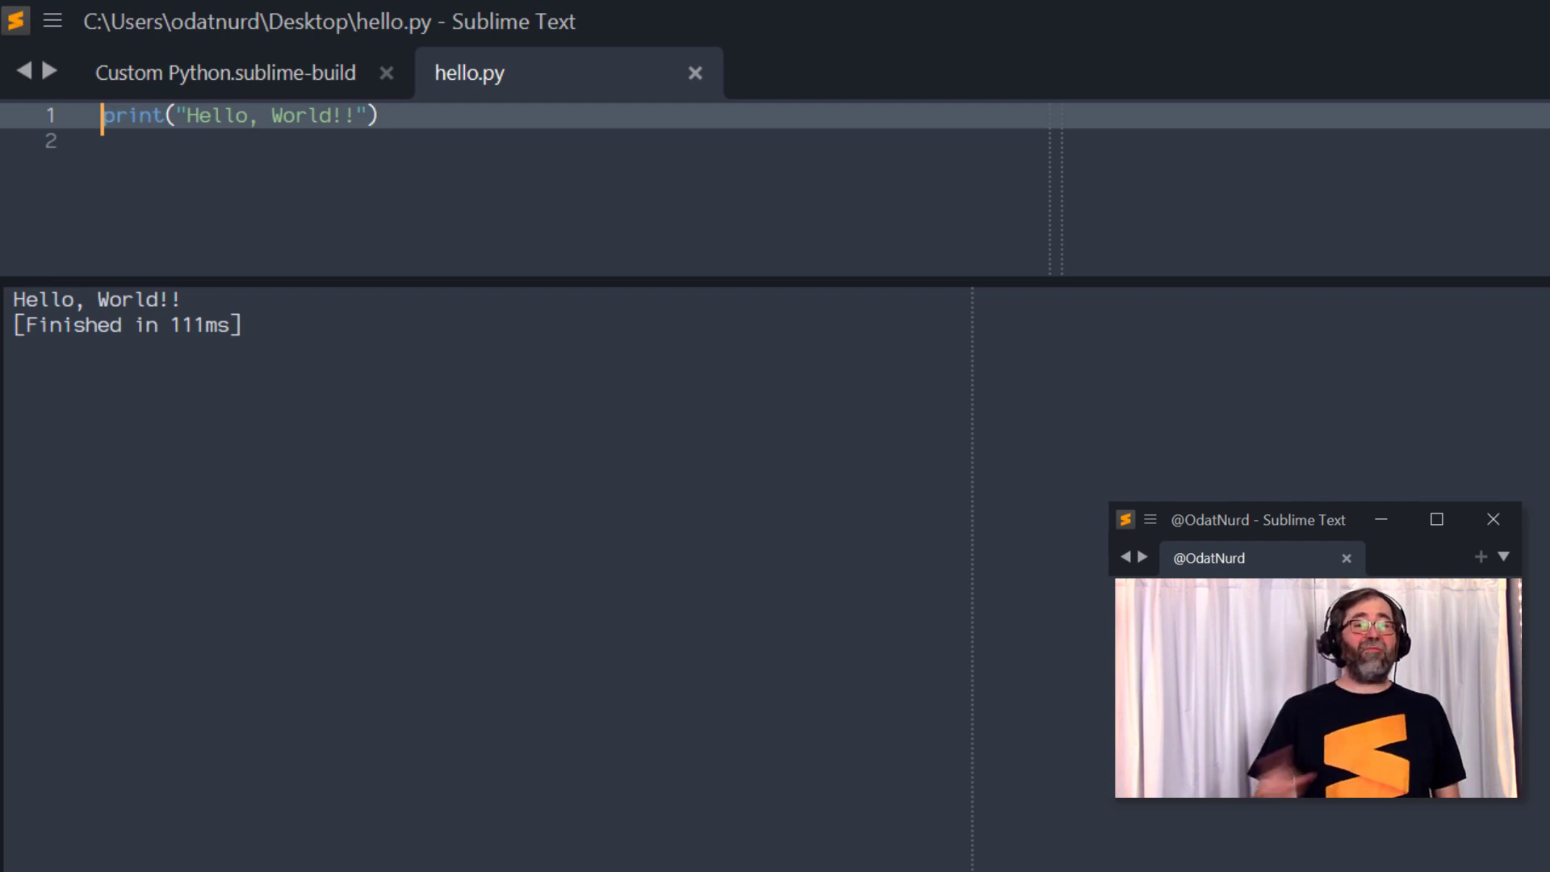
pyautogui.click(1435, 519)
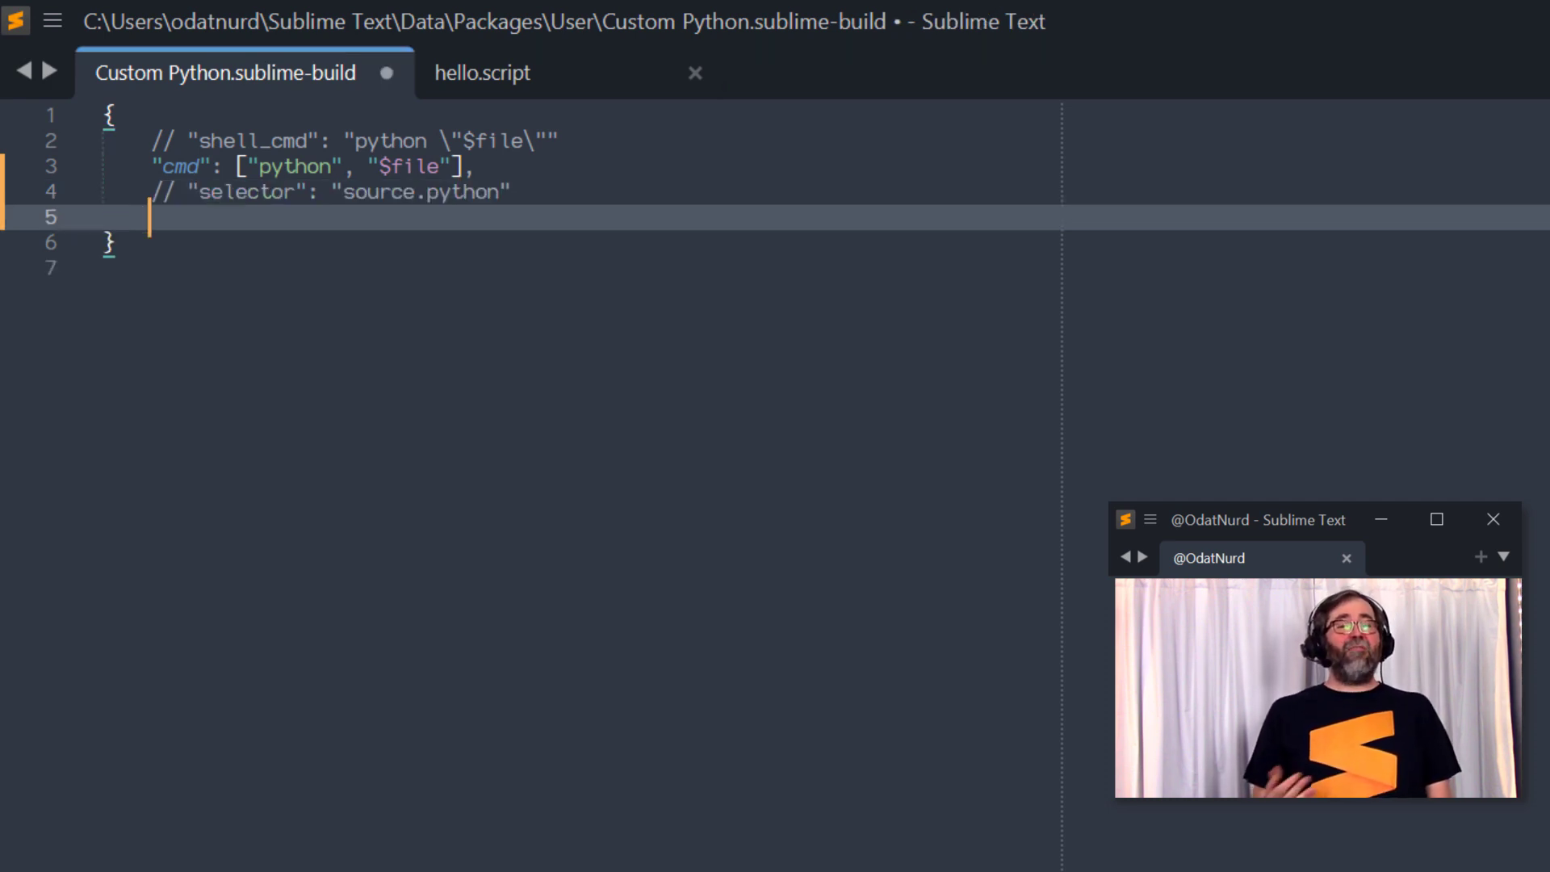
# Add "file_patterns": ["*.script"] so the Custom Python build auto-applies to .script files.
pyautogui.write('"file_pat"')
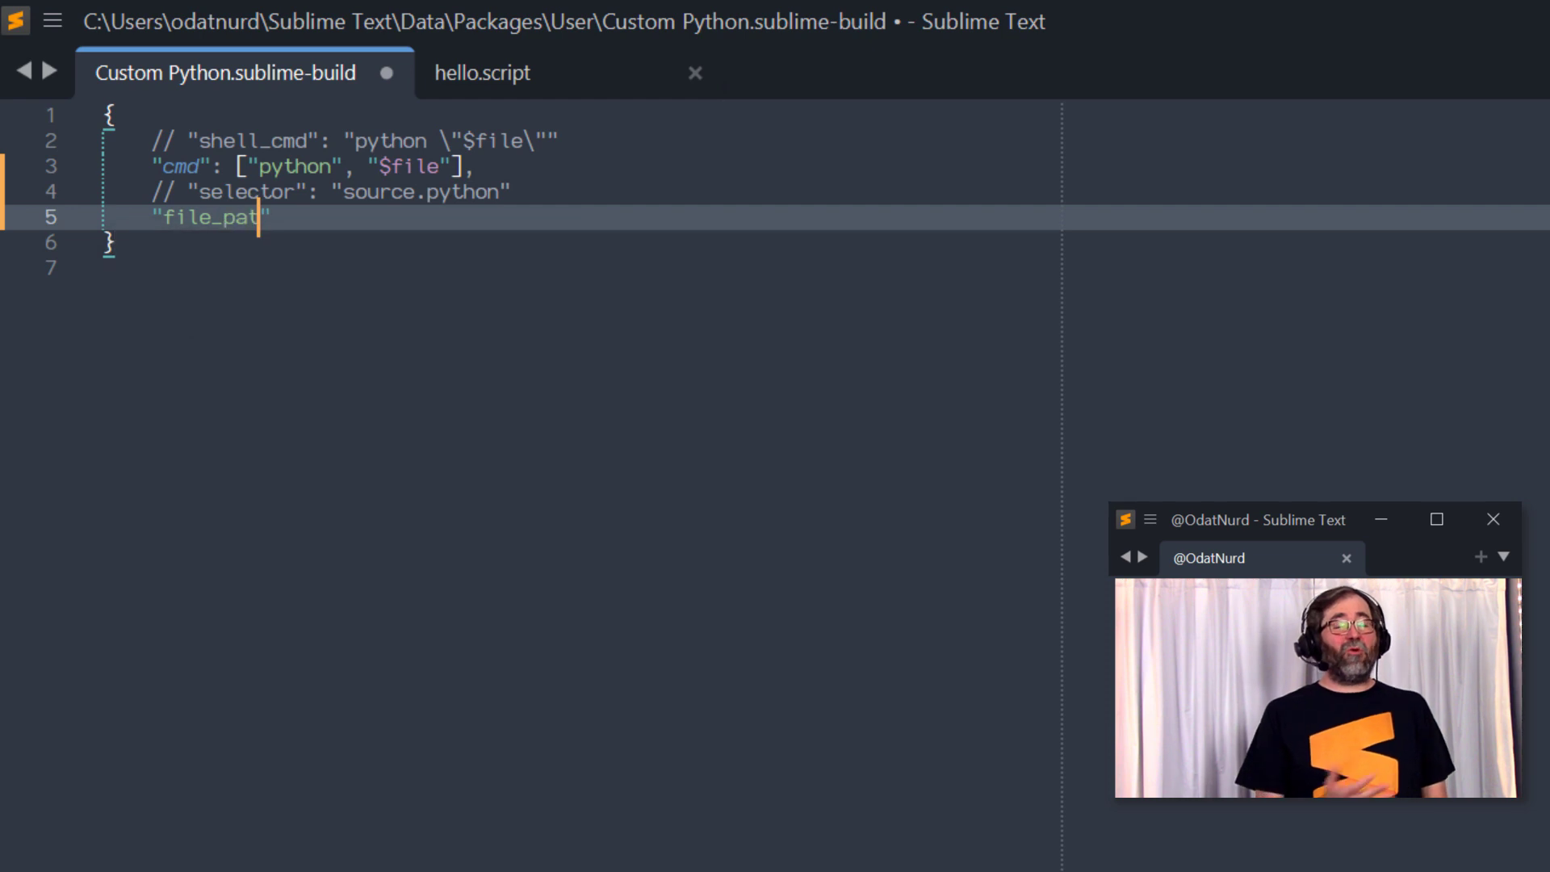
pyautogui.write('terns"')
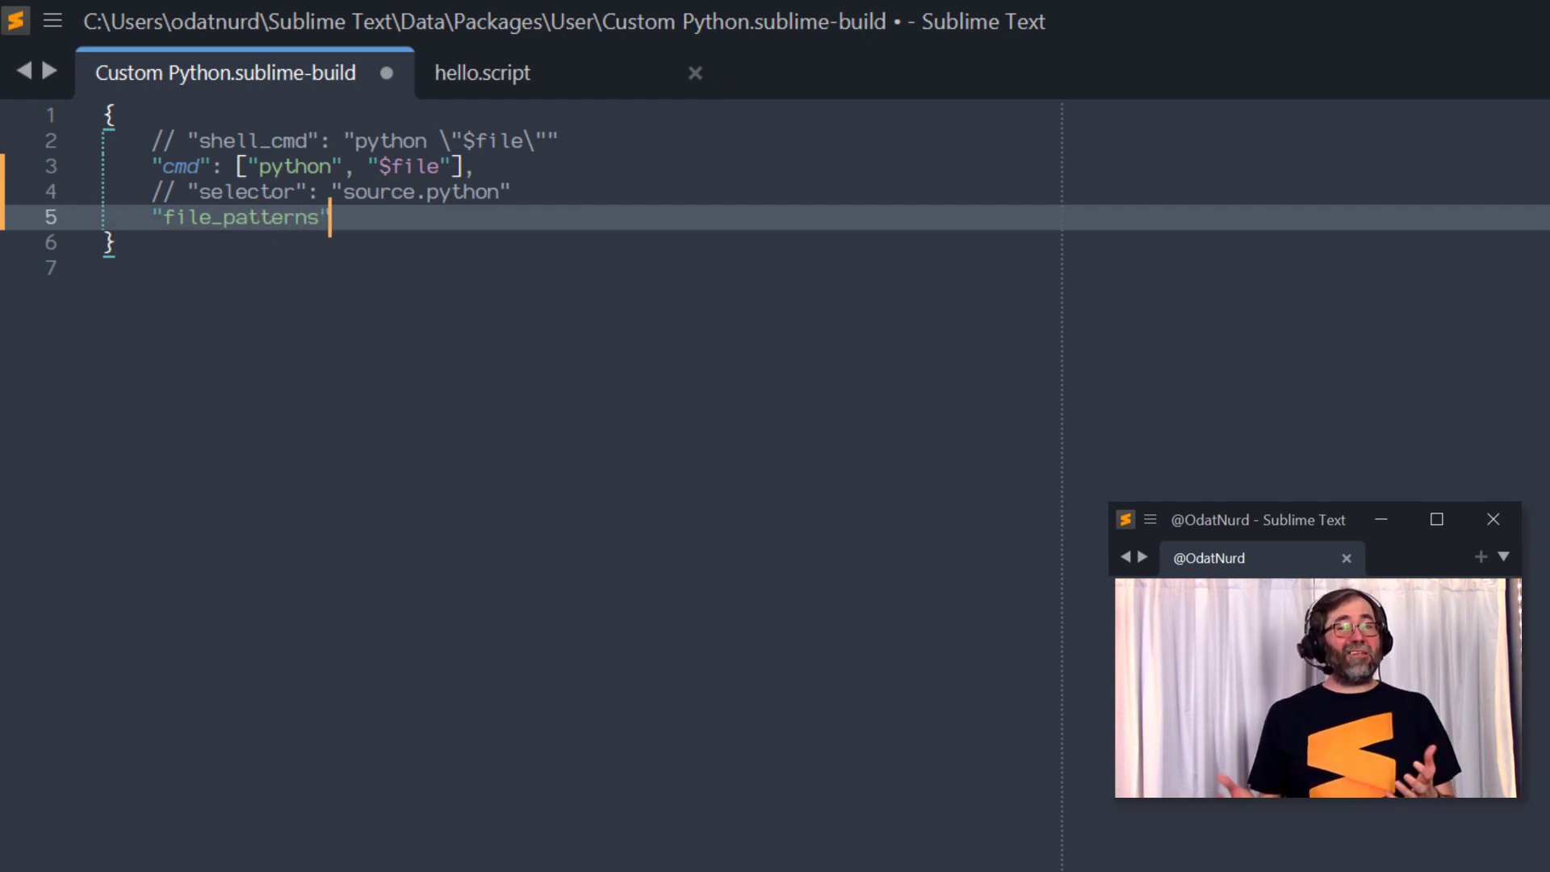
pyautogui.write(': []')
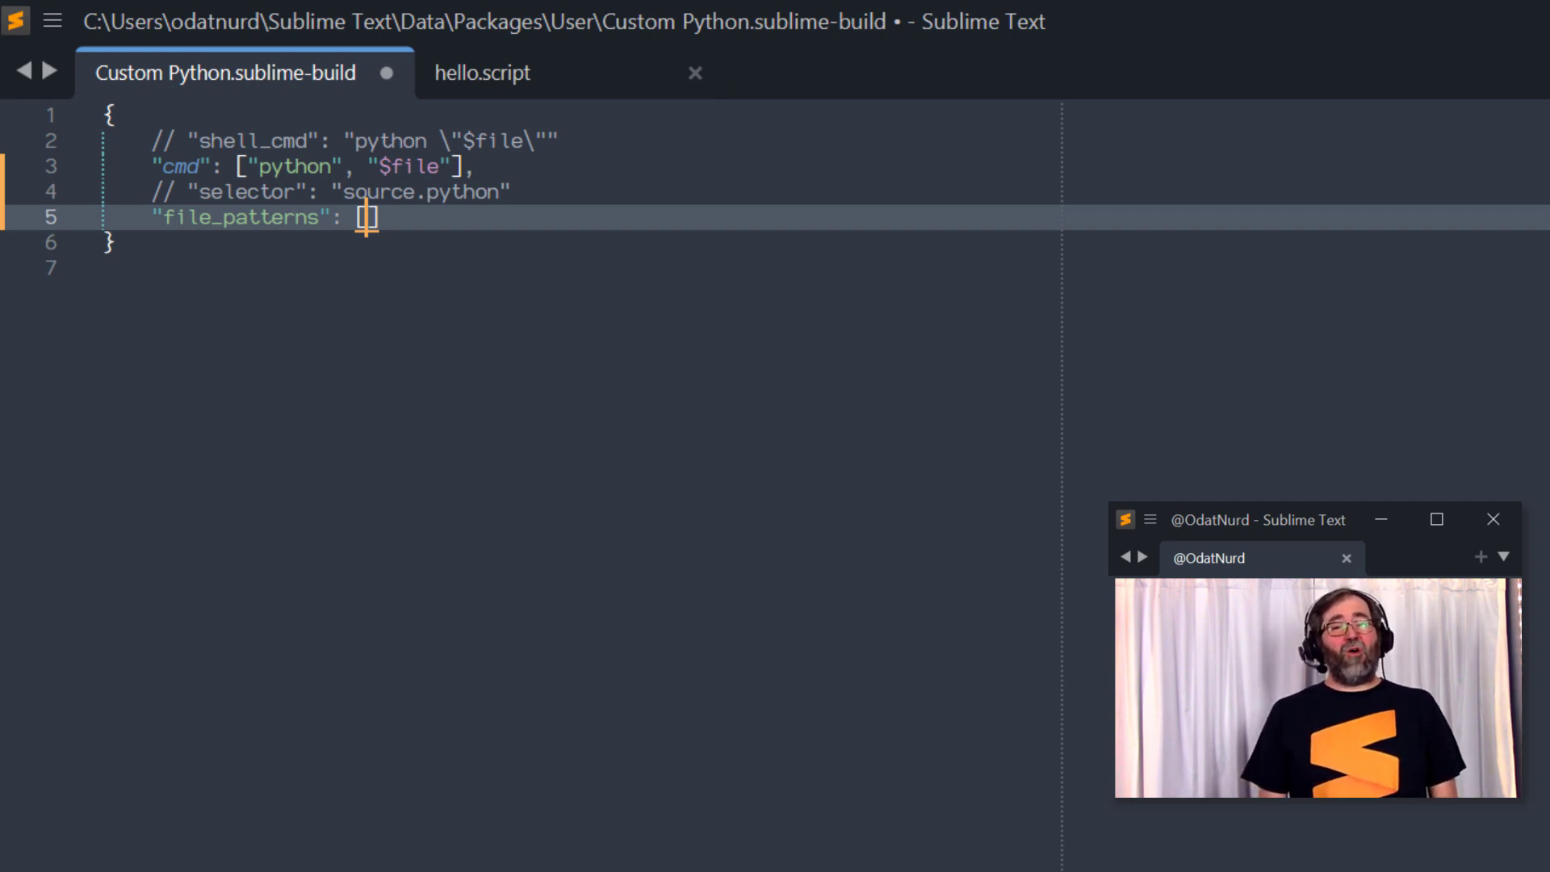
pyautogui.write('""')
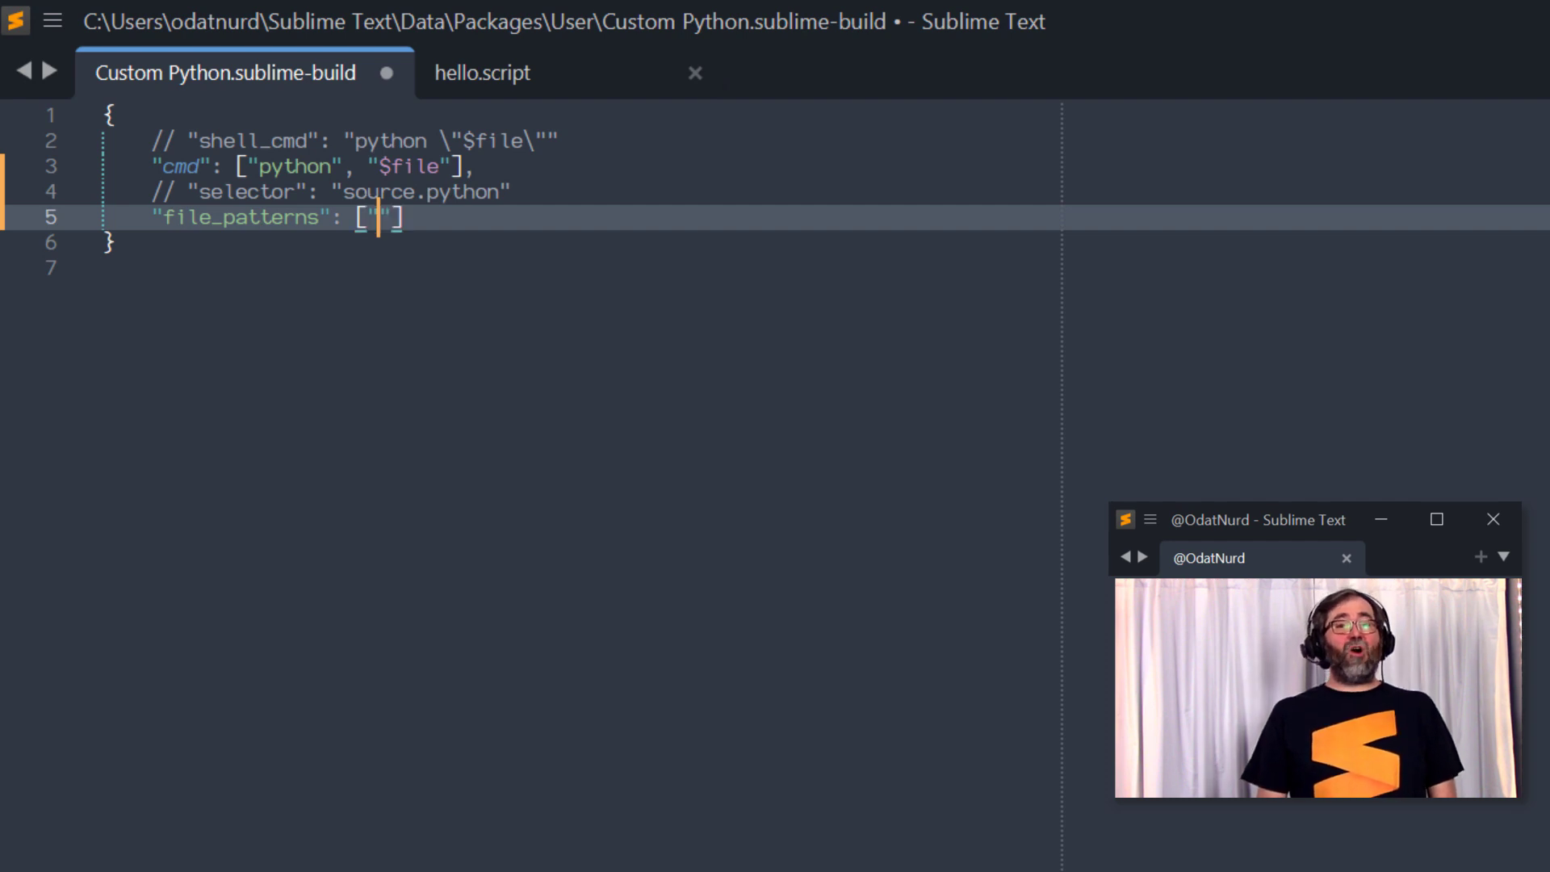
pyautogui.write('*.py')
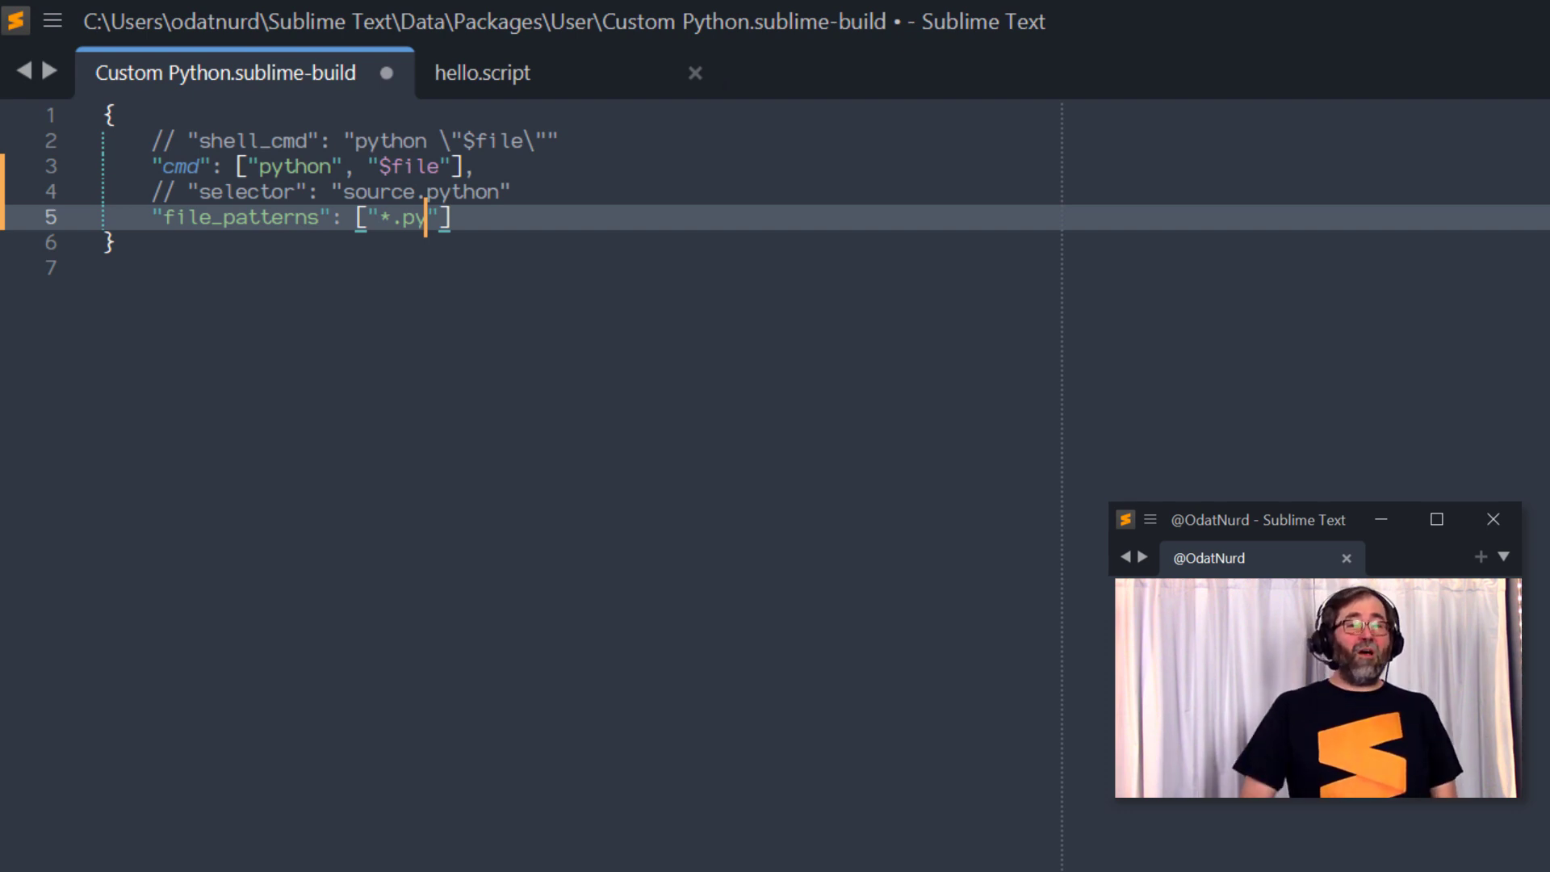
pyautogui.write('sc')
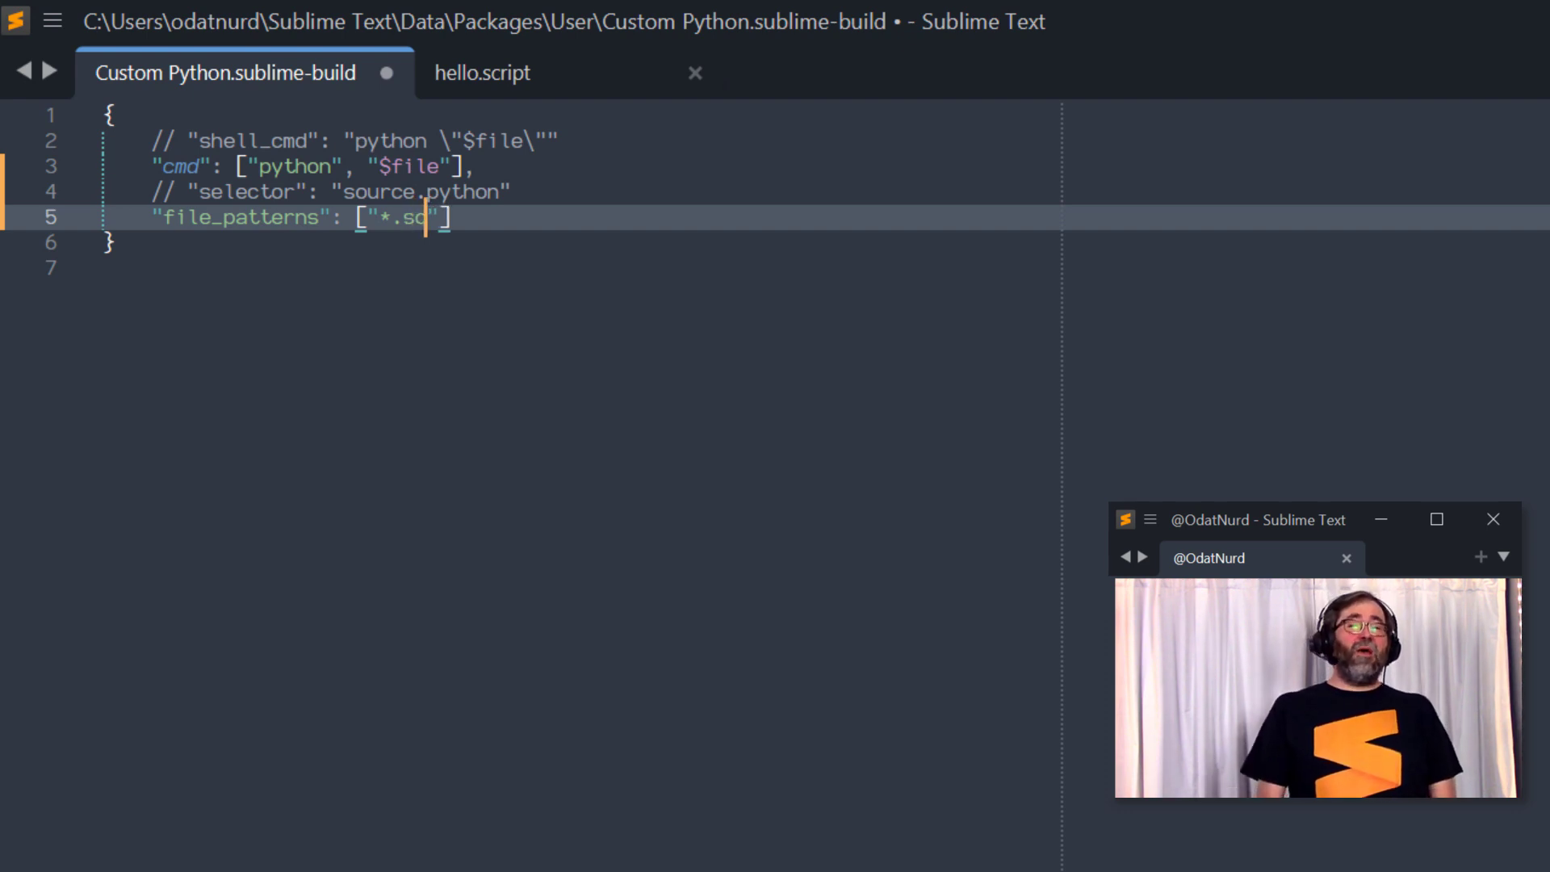
pyautogui.write('ript')
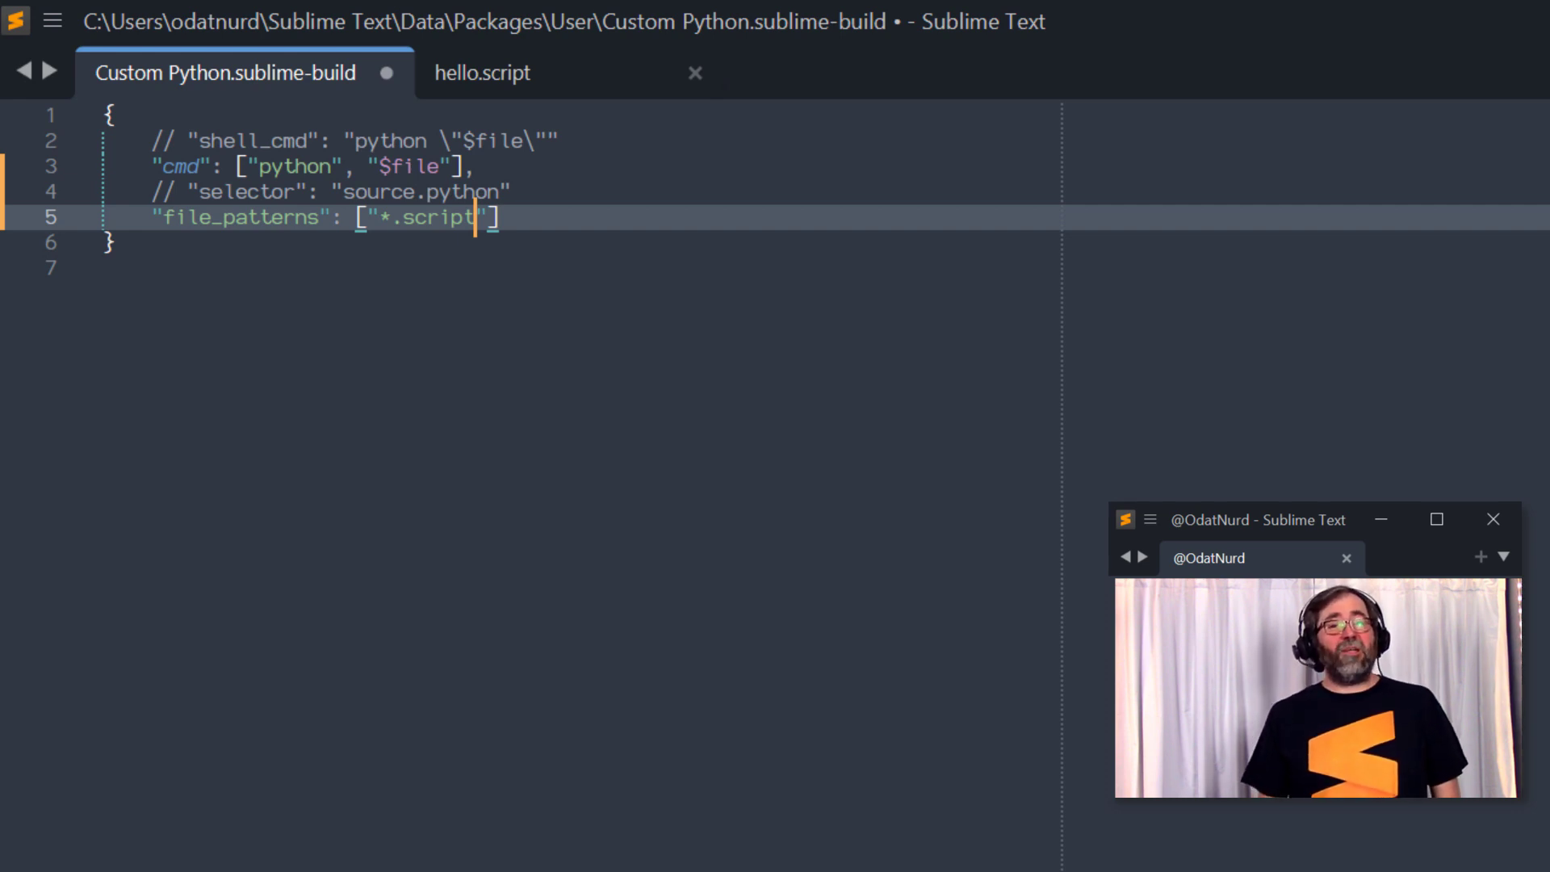
pyautogui.click(481, 72)
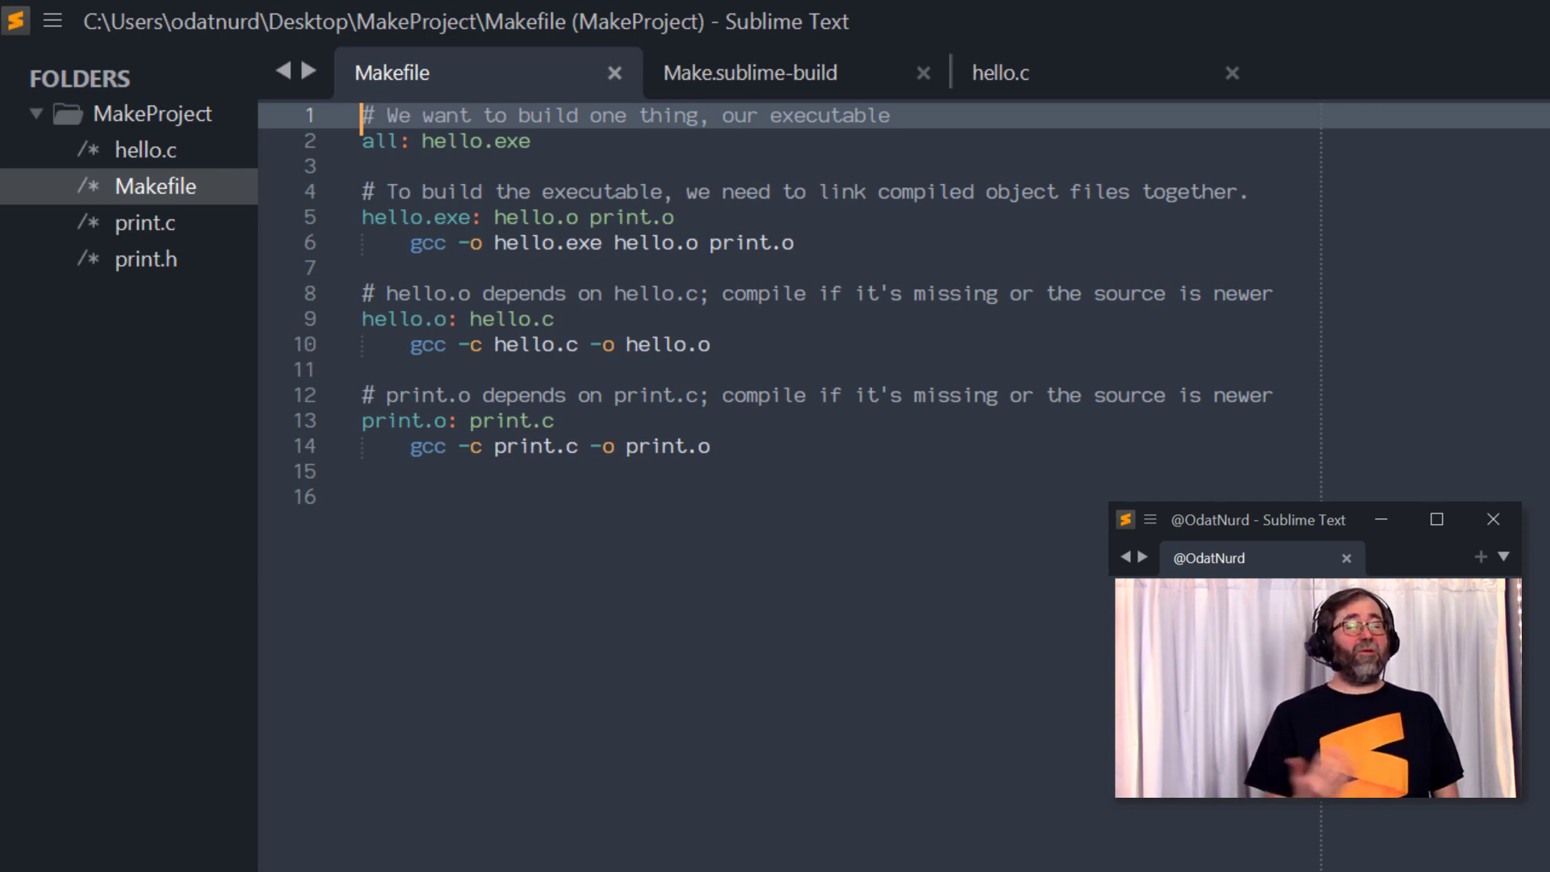
# Close the Make.sublime-build tab, leaving the Makefile and hello.c open.
pyautogui.click(751, 72)
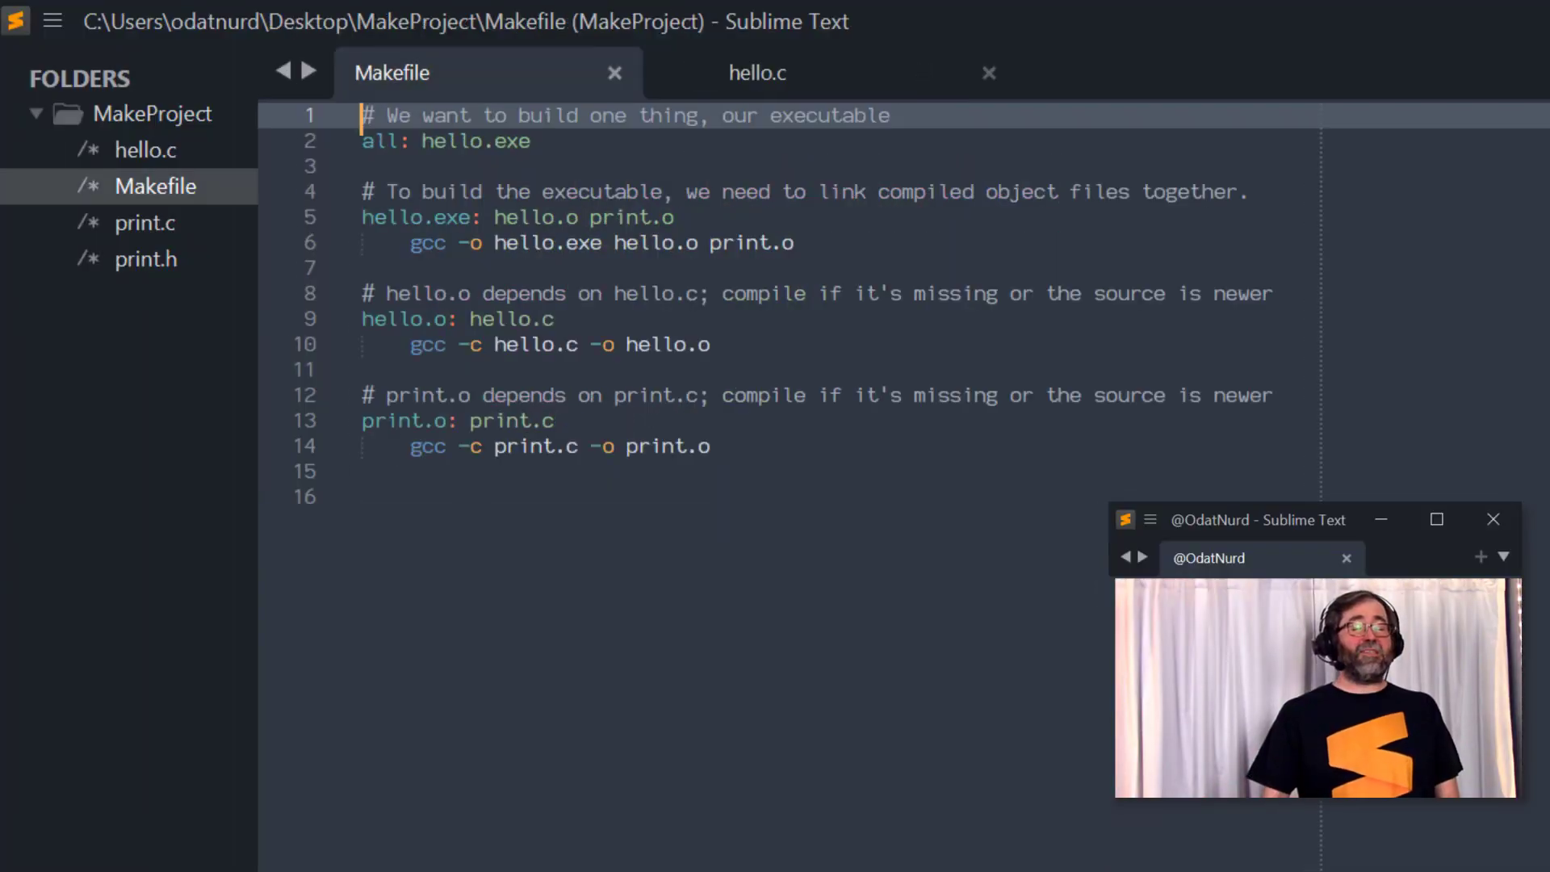
# From hello.c, build MakeProject with Make, compiling hello.o and print.o into hello.exe.
pyautogui.click(757, 73)
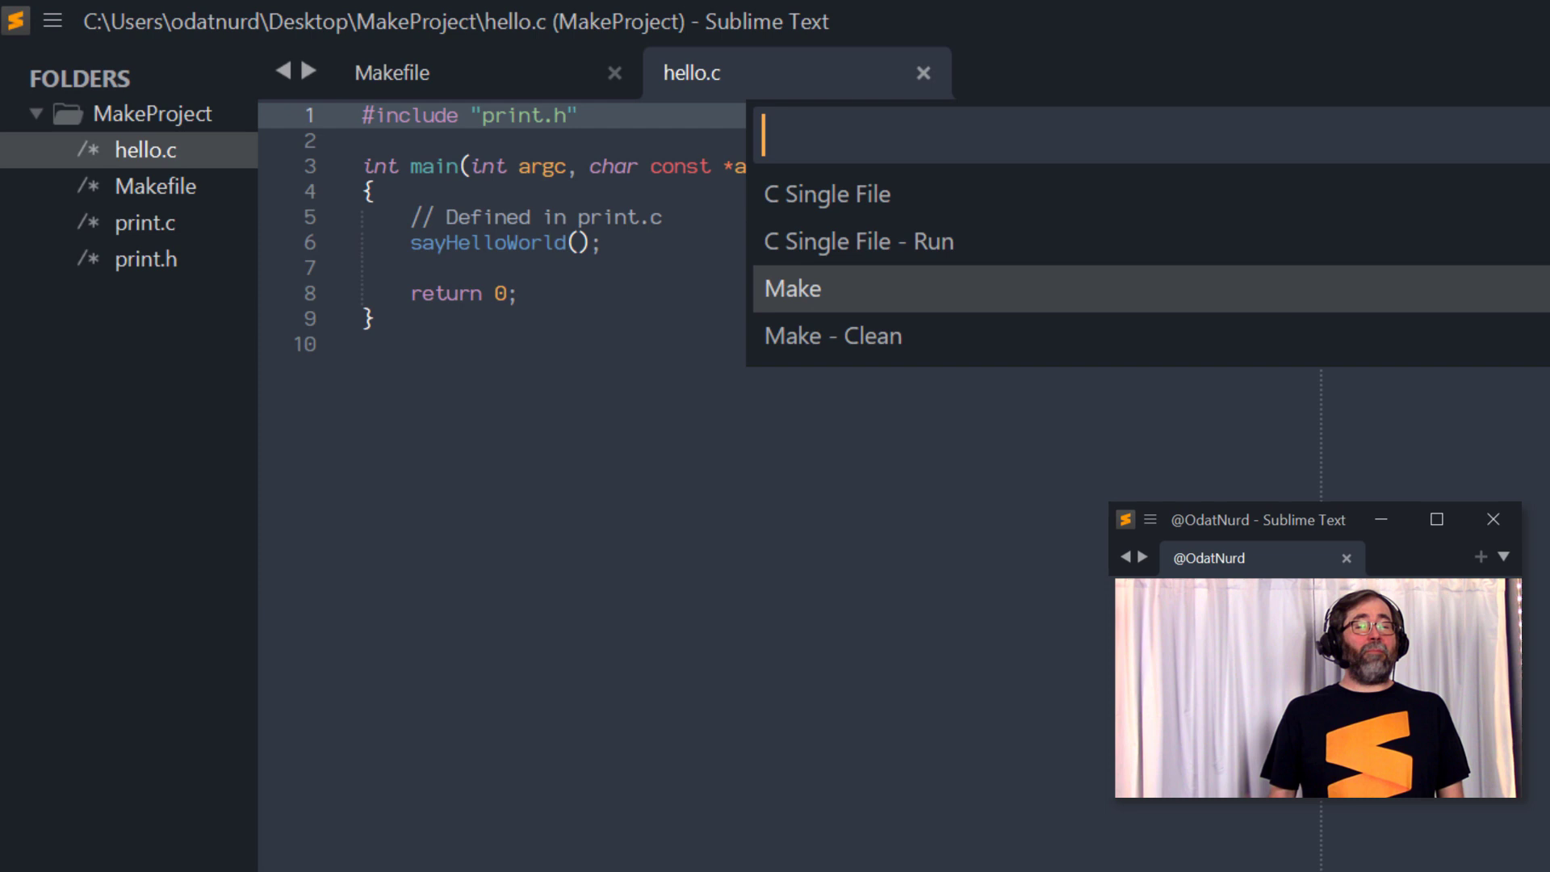
pyautogui.click(791, 288)
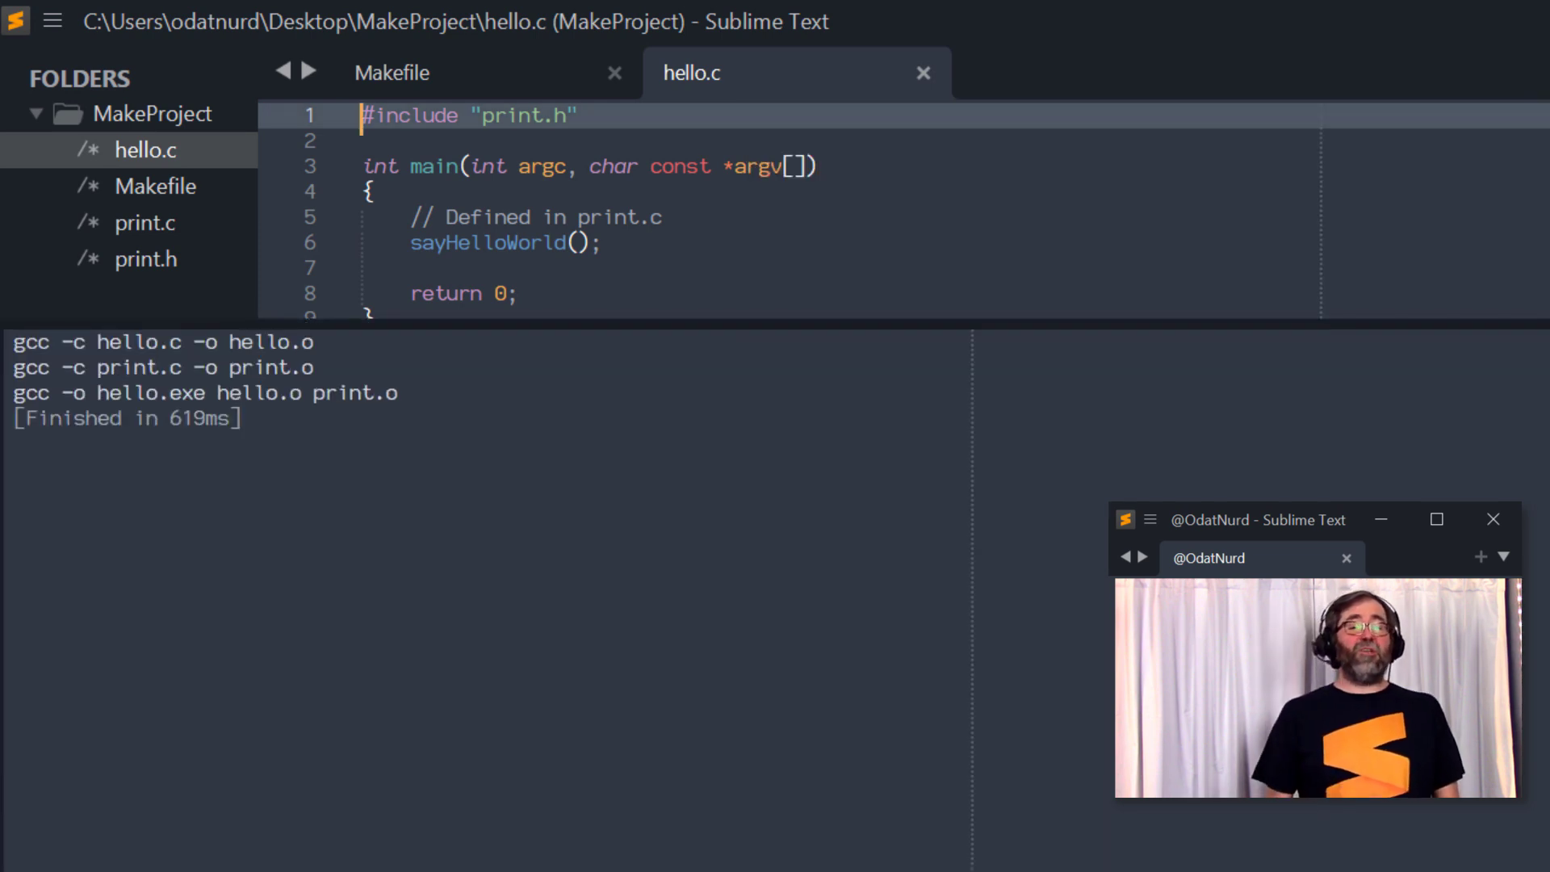